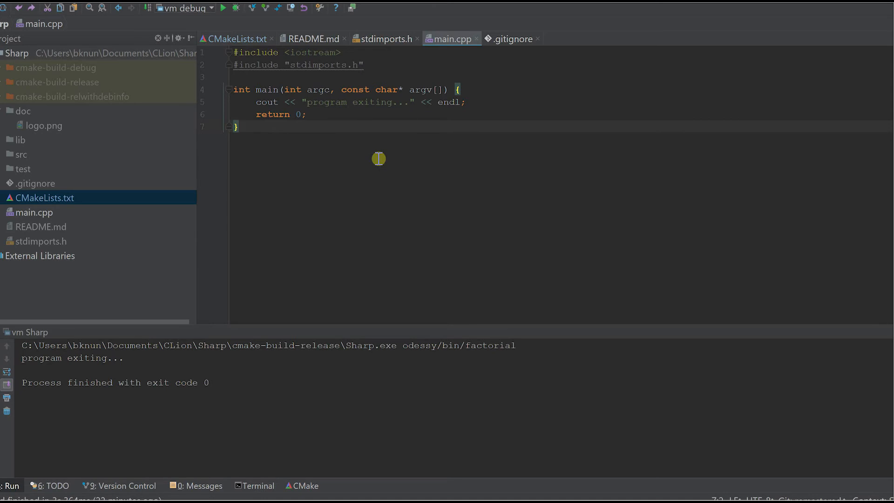
# Fill main.cpp with the full runtime start-up code and expand the odessy sample folder.
pyautogui.click(236, 126)
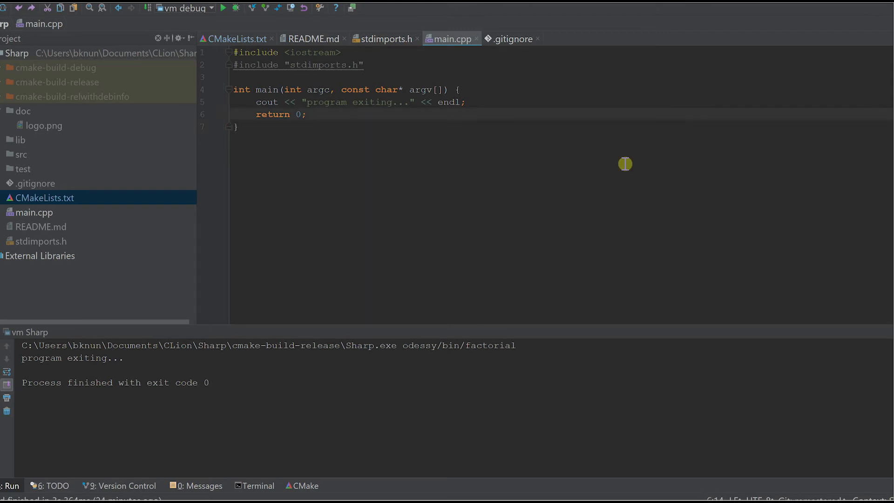
pyautogui.moveTo(229, 117)
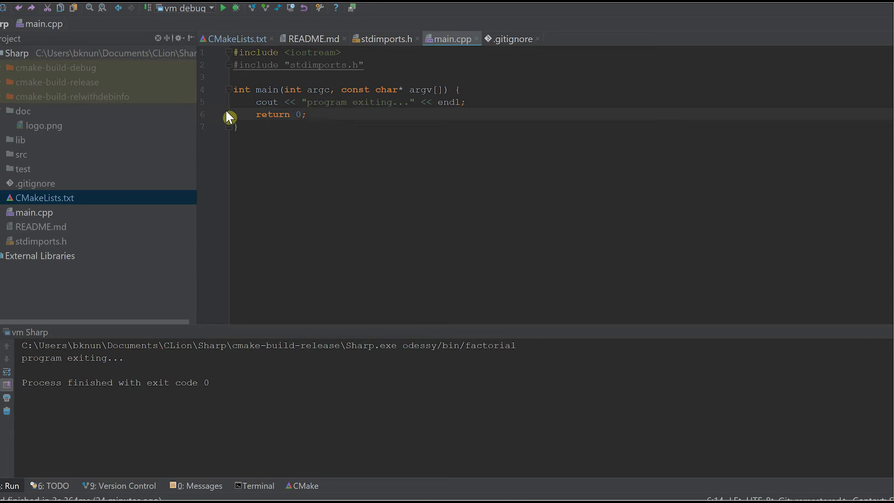
pyautogui.click(307, 114)
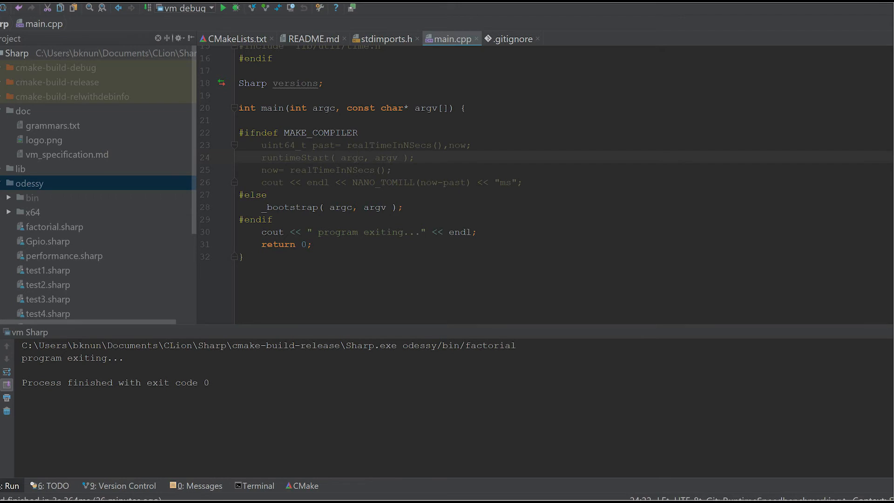
# Add a new Sharp file named Main to the odessy folder, declining the Git prompt.
pyautogui.click(358, 158)
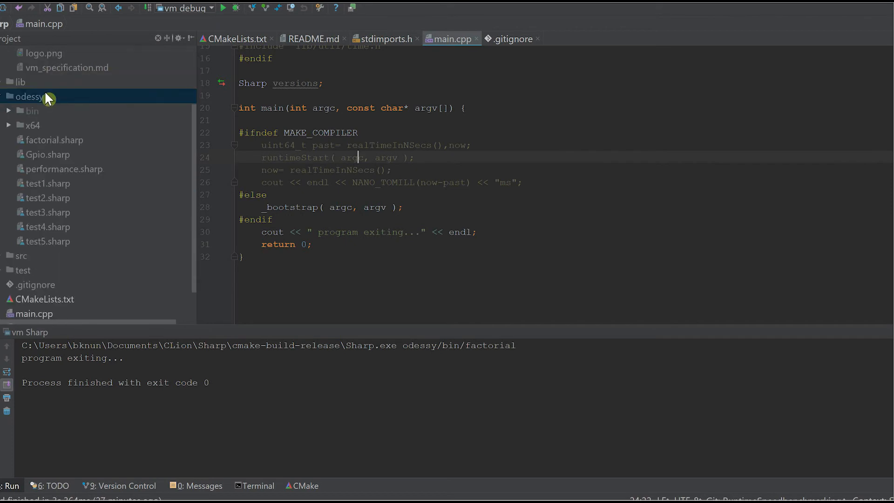
pyautogui.rightClick(29, 96)
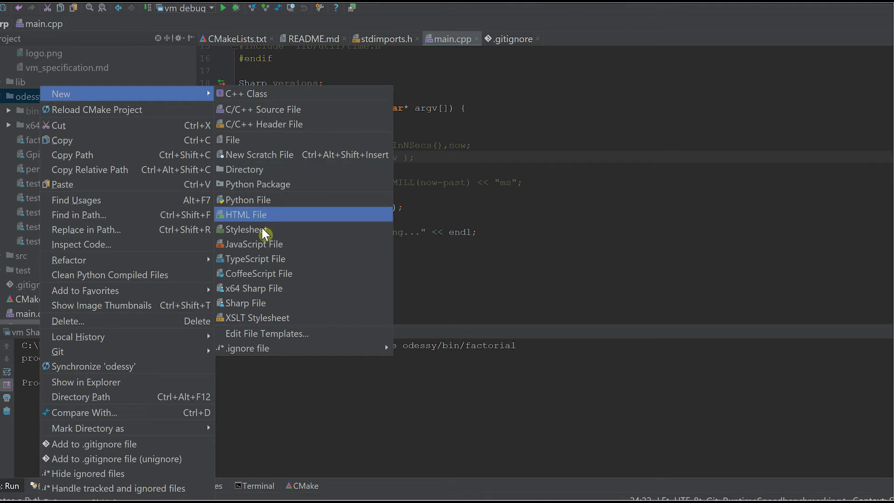
pyautogui.click(247, 303)
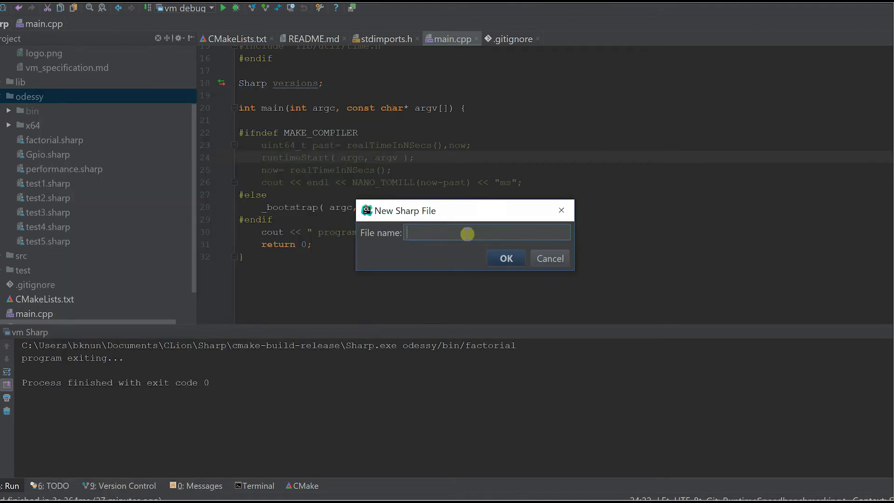
pyautogui.write('Main.')
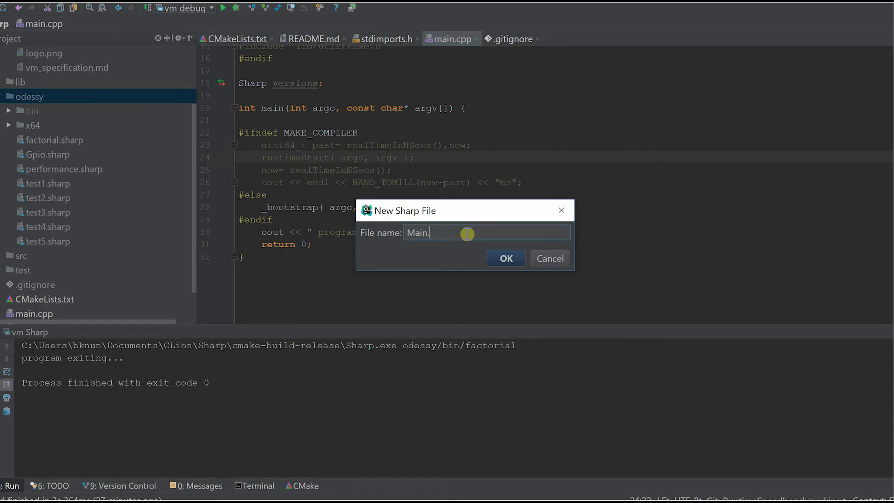
pyautogui.click(505, 258)
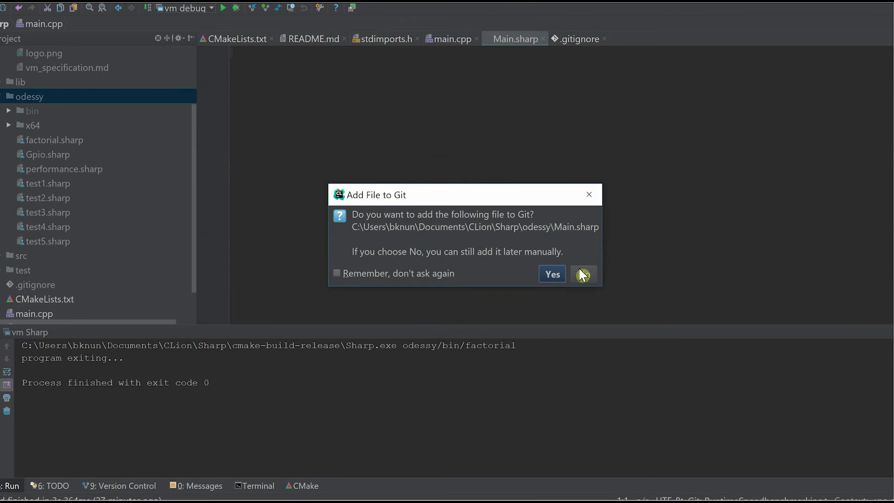
pyautogui.click(582, 274)
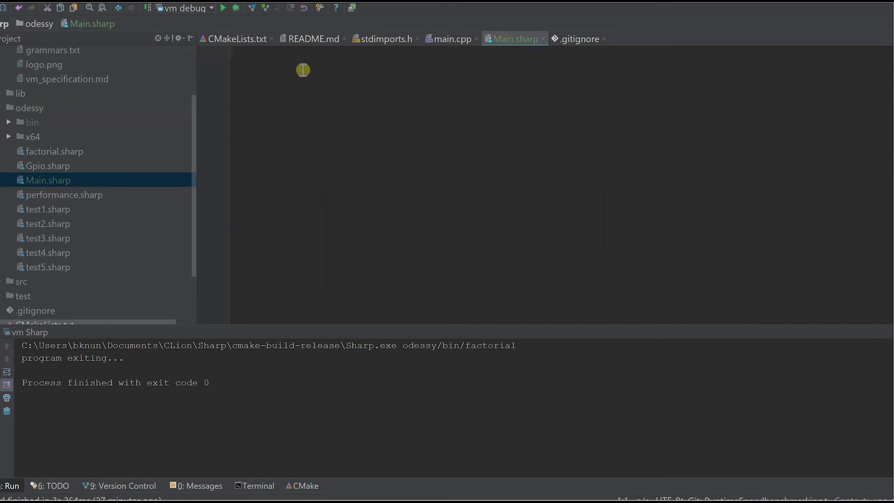
# Write mod application and class Main with static main(String[] args) printing 'Hello, world!', returning 0.
pyautogui.rightClick(303, 70)
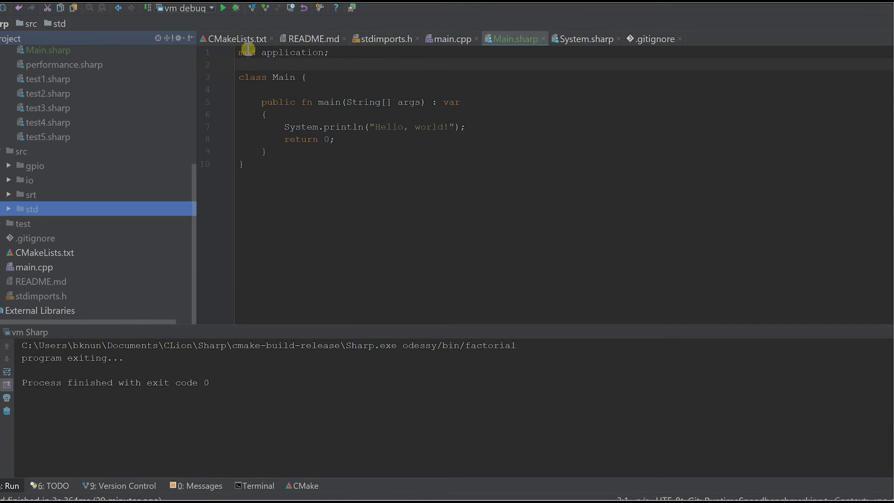
pyautogui.press('ctrl+a')
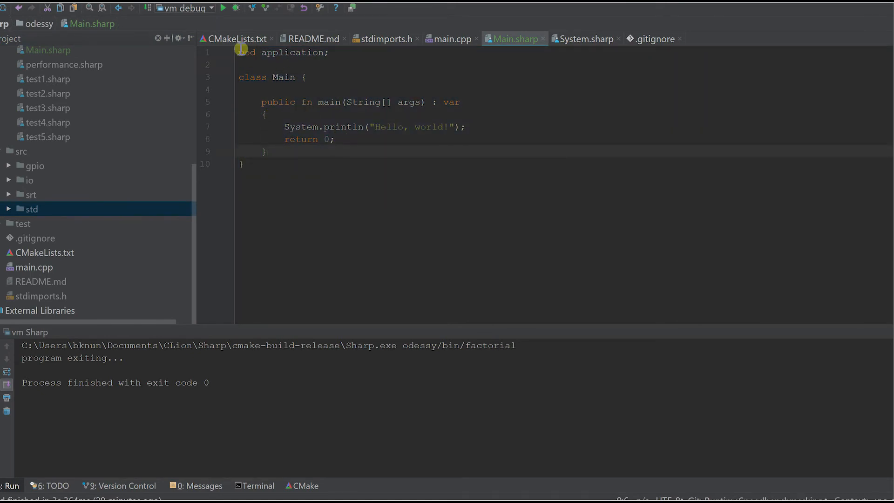
pyautogui.moveTo(240, 52); pyautogui.dragTo(306, 77)
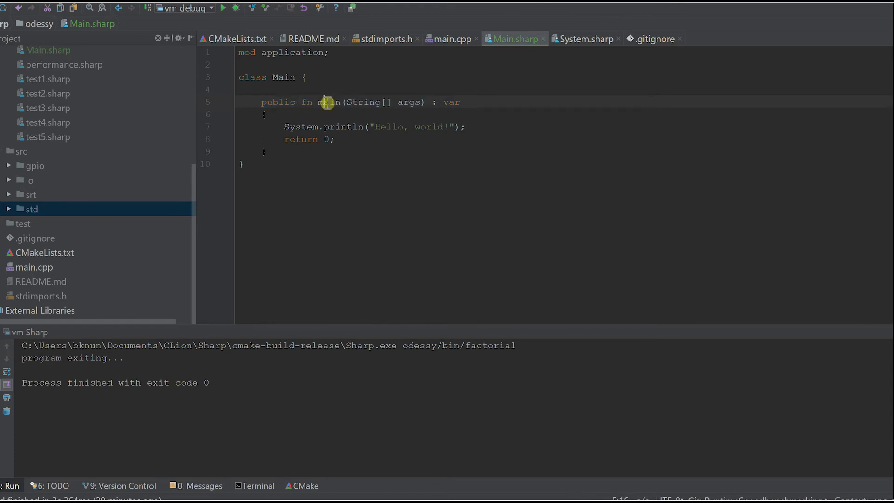
pyautogui.write('stat')
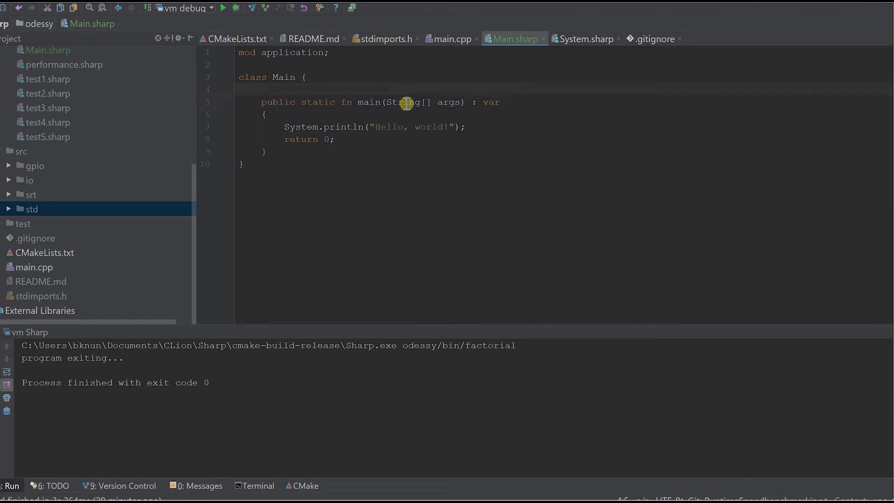
pyautogui.doubleClick(403, 102)
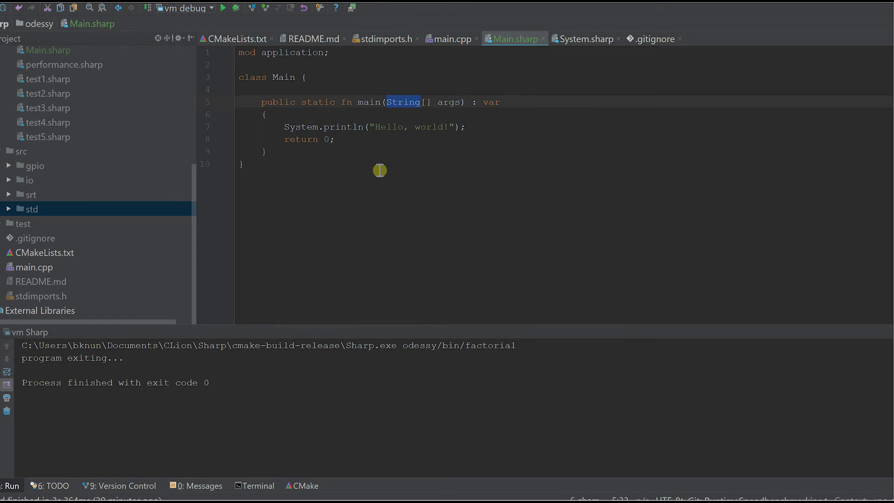
pyautogui.moveTo(297, 113)
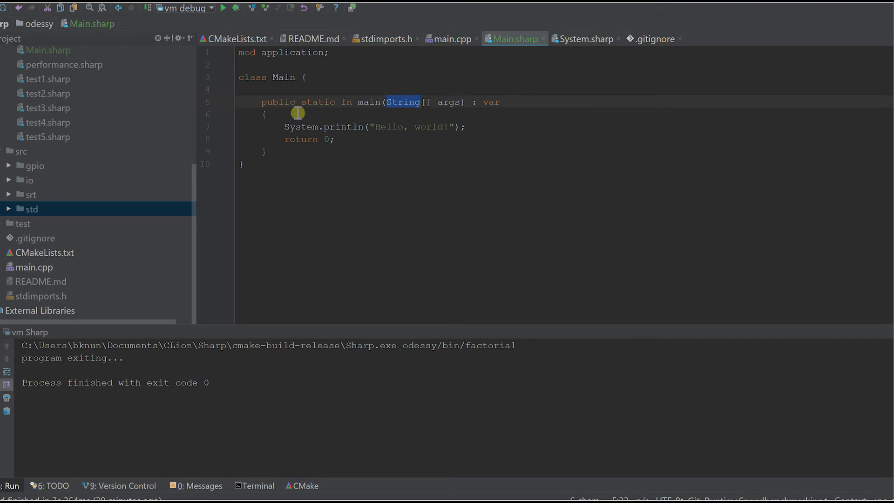
pyautogui.moveTo(486, 104)
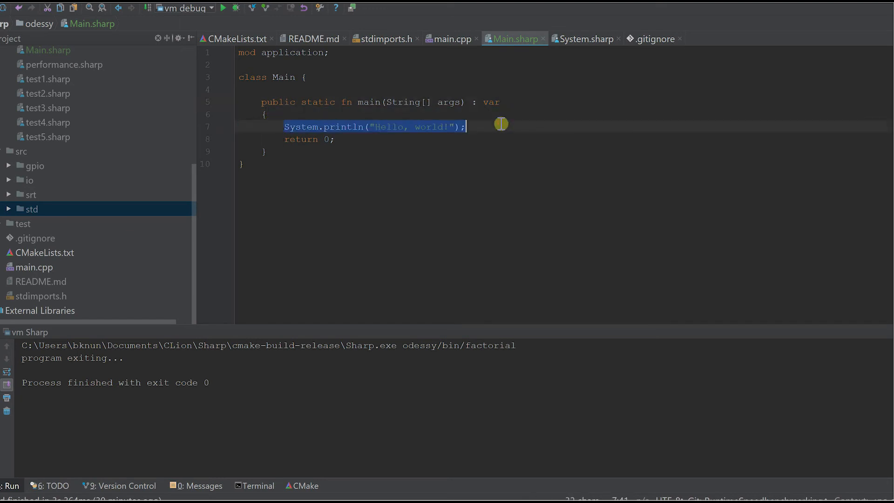
pyautogui.click(303, 127)
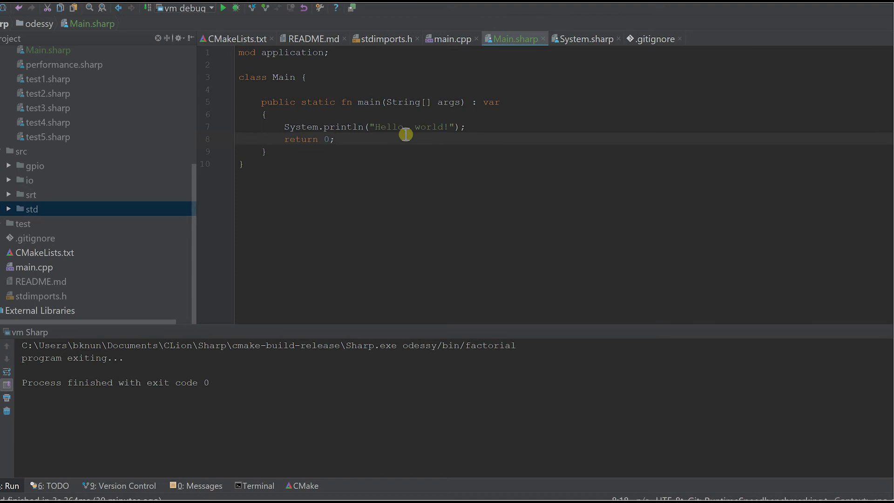
pyautogui.moveTo(315, 154)
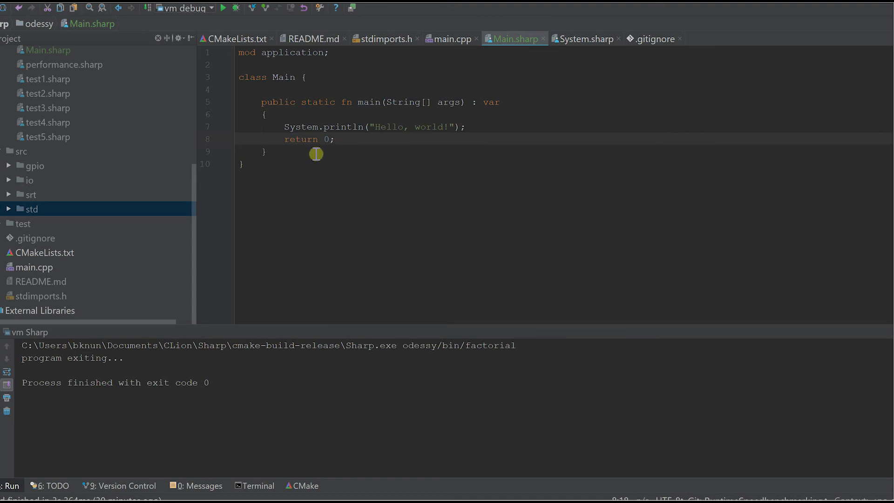
pyautogui.moveTo(275, 158)
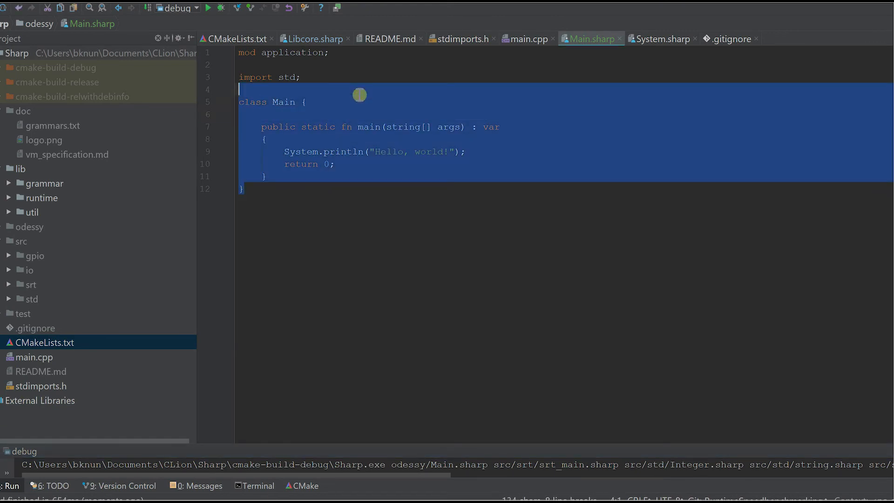
# Run Main.sharp under the debug configuration and check the output: Errors 0, Succeeded 10, Failed 0.
pyautogui.click(177, 8)
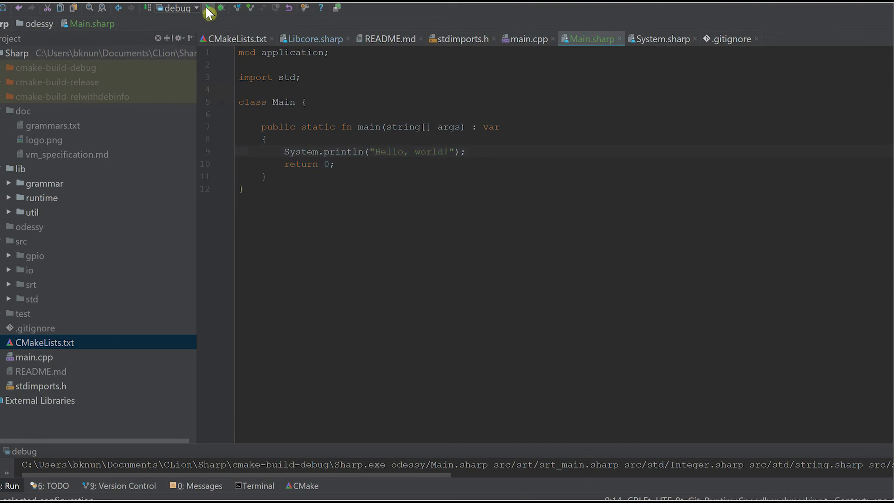
pyautogui.click(209, 8)
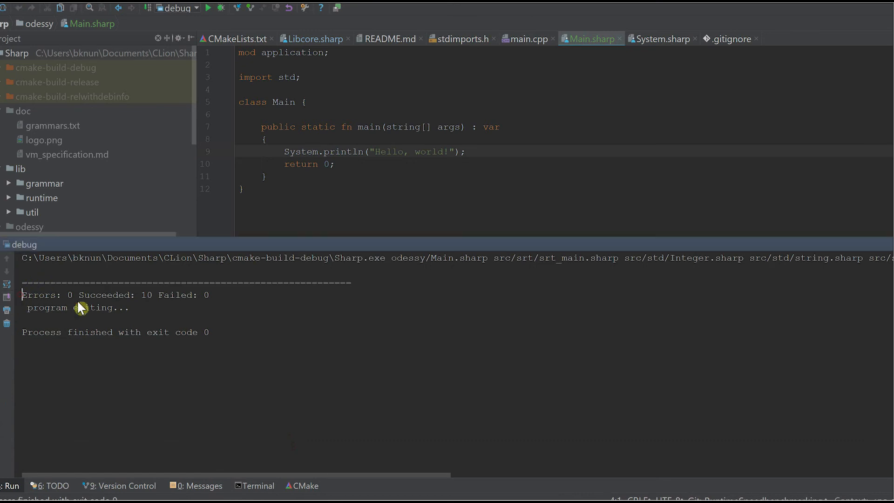
pyautogui.doubleClick(106, 295)
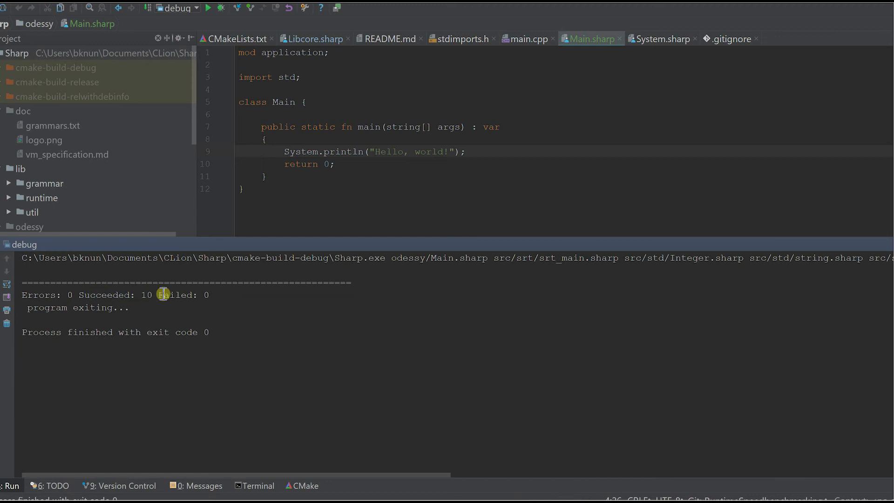
pyautogui.doubleClick(177, 295)
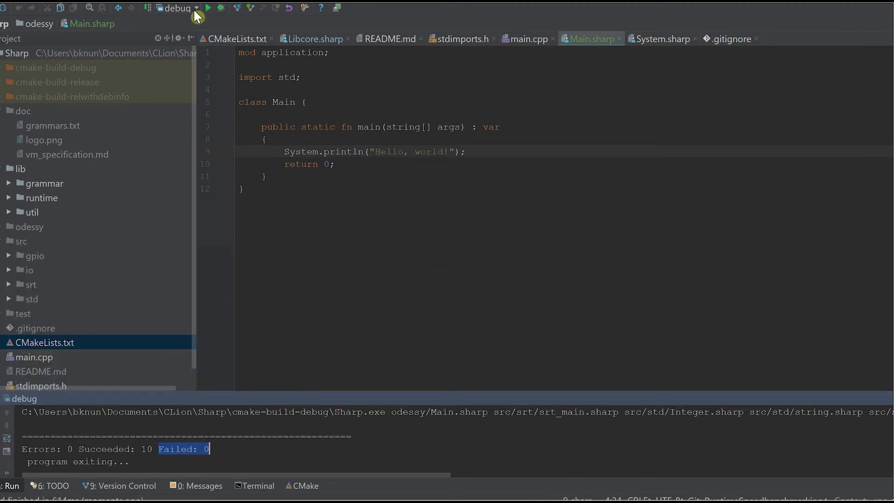
# Close the run configuration list unchanged and expand odessy/bin to show main and main.asm.
pyautogui.click(178, 8)
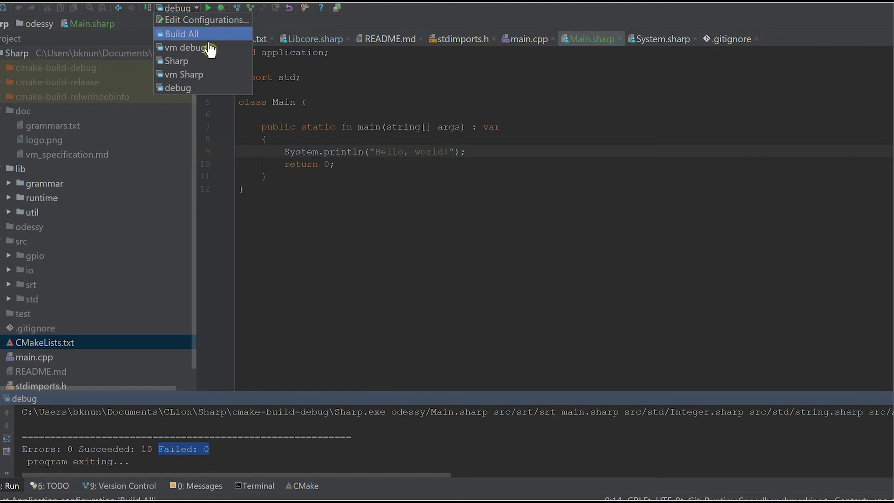
pyautogui.click(202, 20)
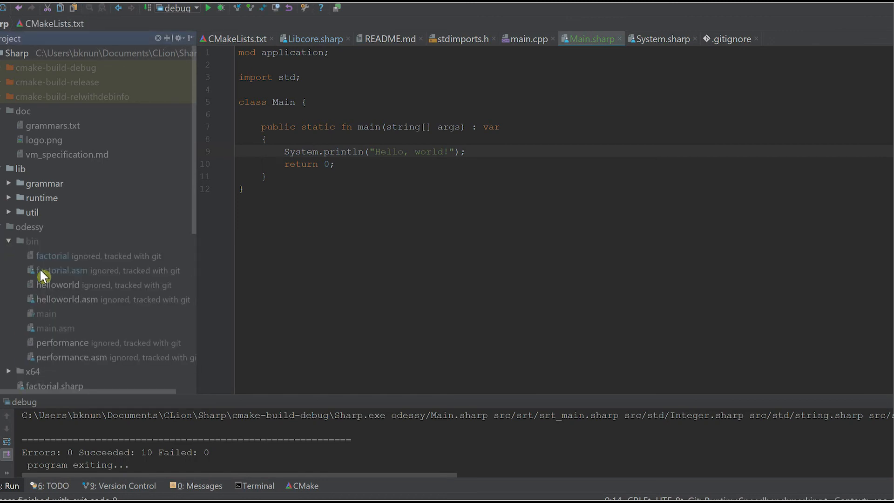
# Open the compiled bin/main file, registering it as a plain Text file type.
pyautogui.click(46, 313)
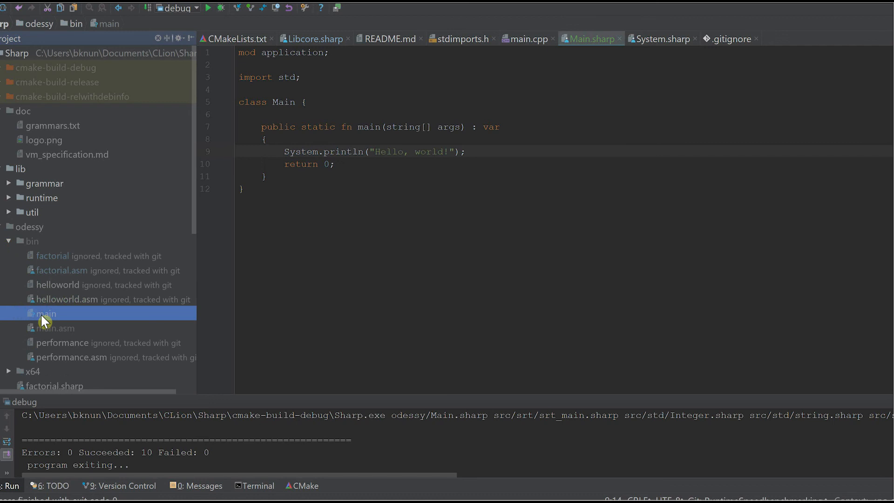
pyautogui.doubleClick(44, 313)
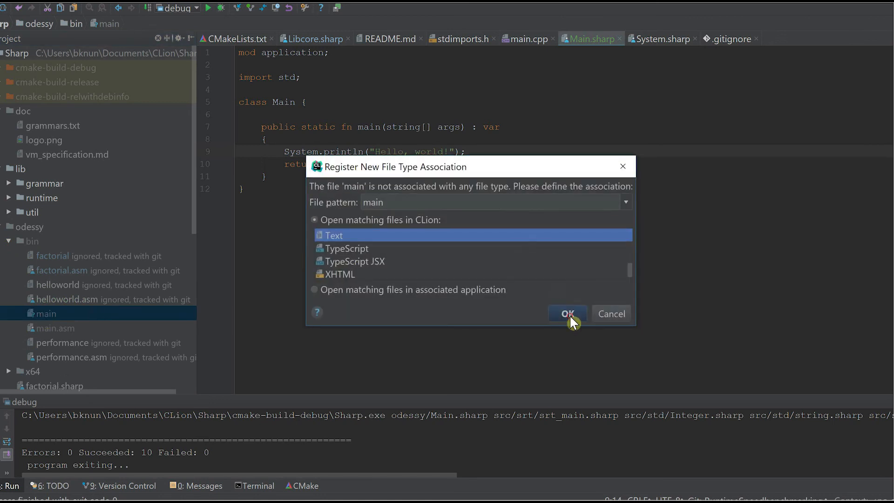
pyautogui.click(566, 313)
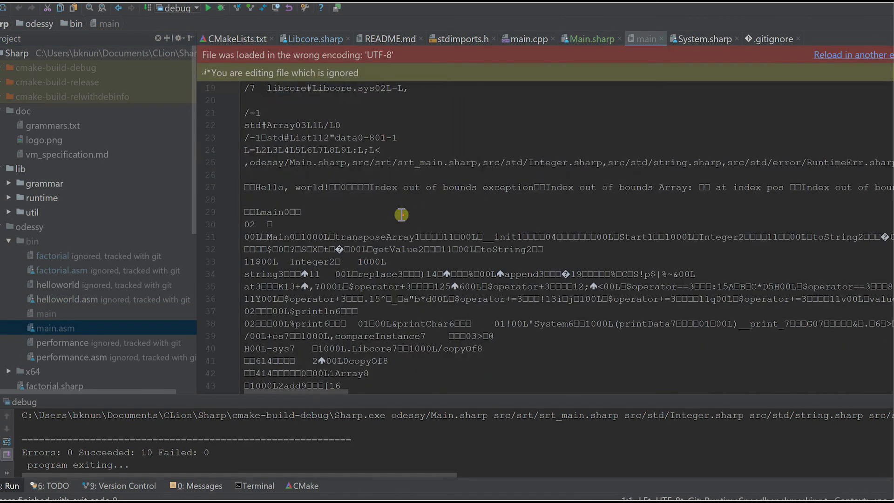
# Scroll through the compiled main file, then close its tab to return to Main.sharp.
pyautogui.scroll(-3)
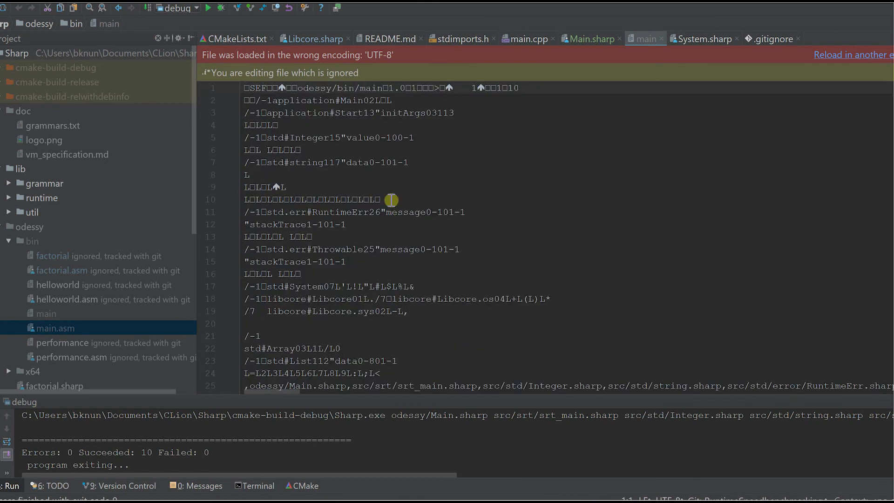
pyautogui.scroll(-3)
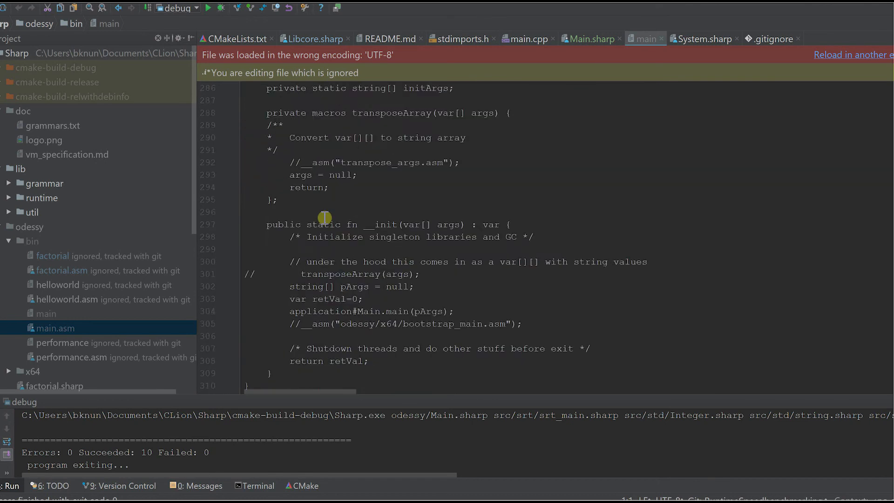
pyautogui.click(643, 39)
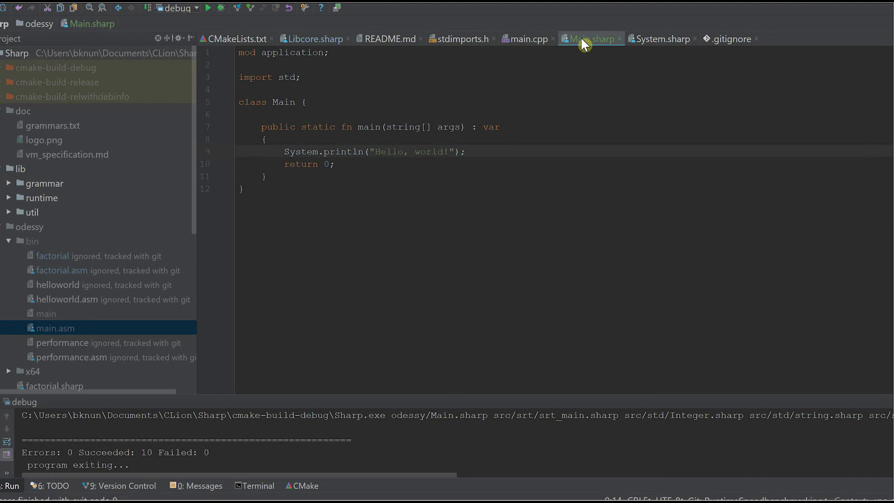
pyautogui.moveTo(543, 45)
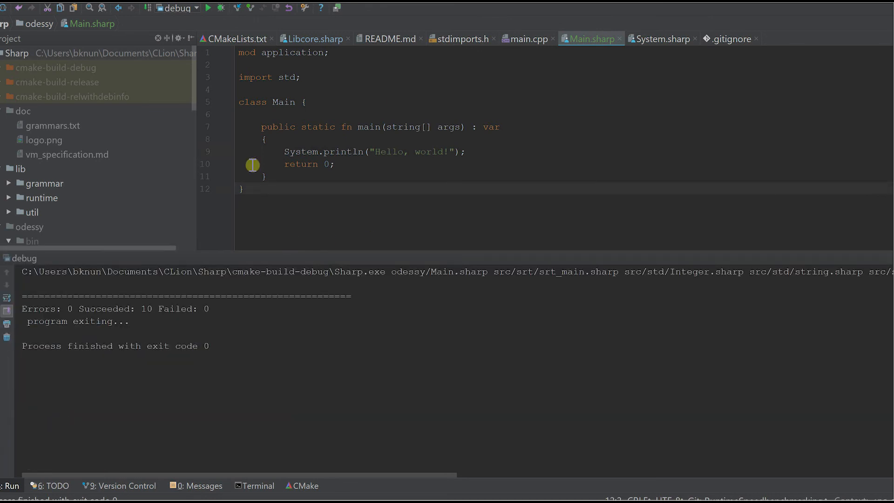
# Select the vm Sharp run configuration and start its build and run.
pyautogui.click(177, 8)
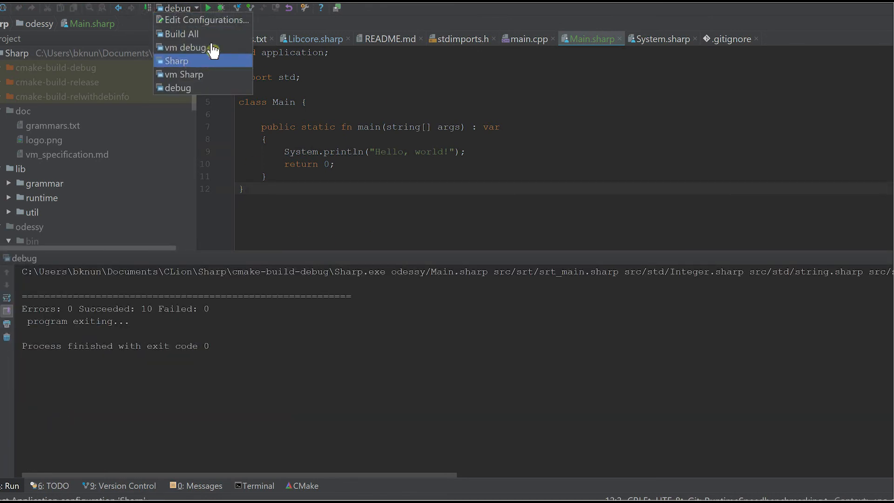
pyautogui.moveTo(203, 74)
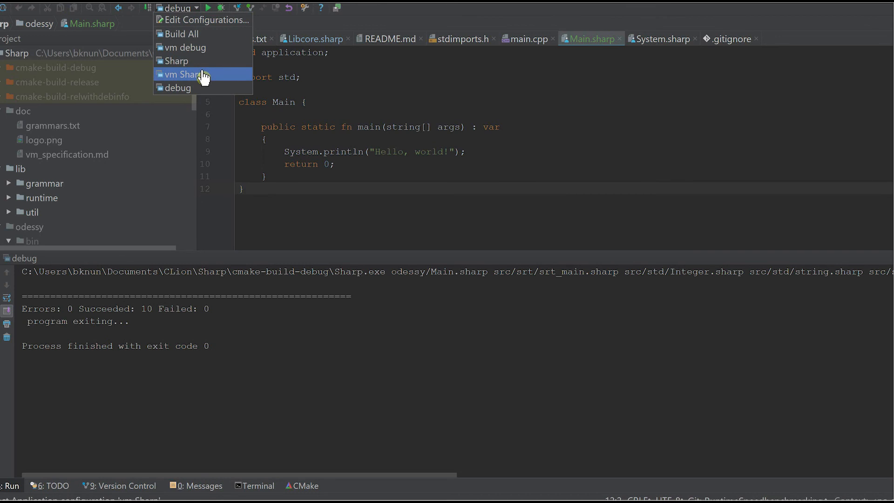
pyautogui.click(183, 74)
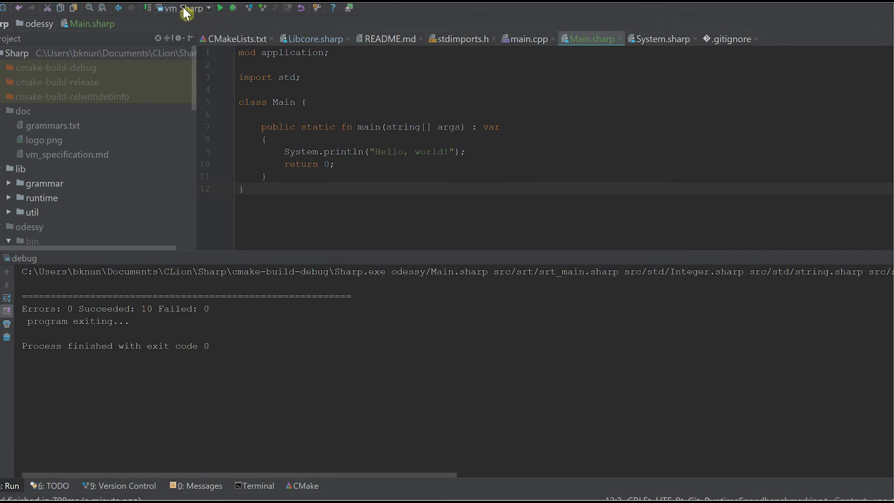
pyautogui.click(181, 8)
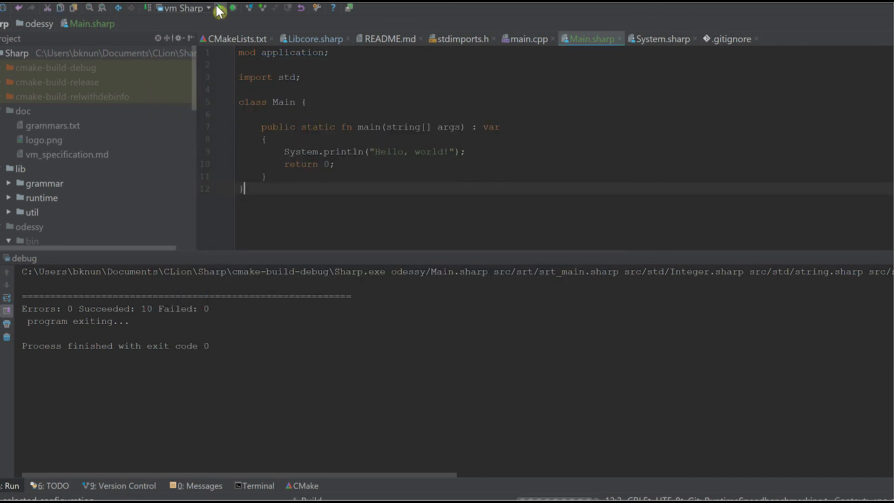
pyautogui.click(232, 8)
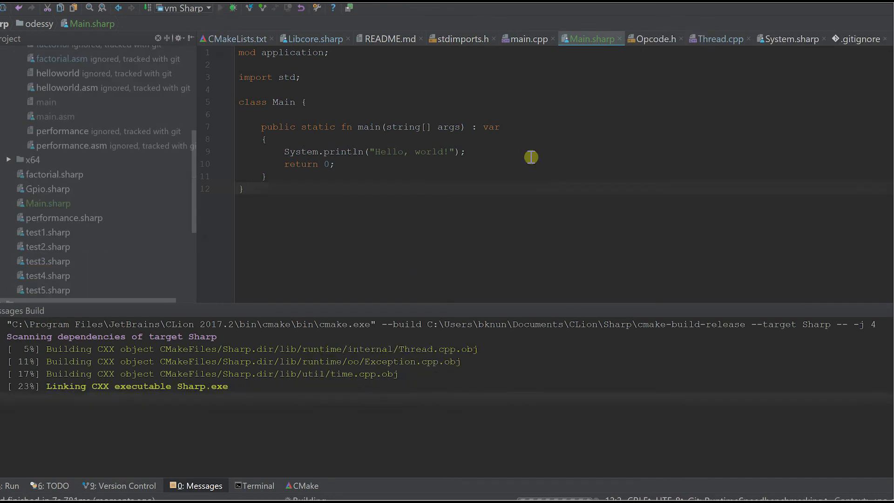